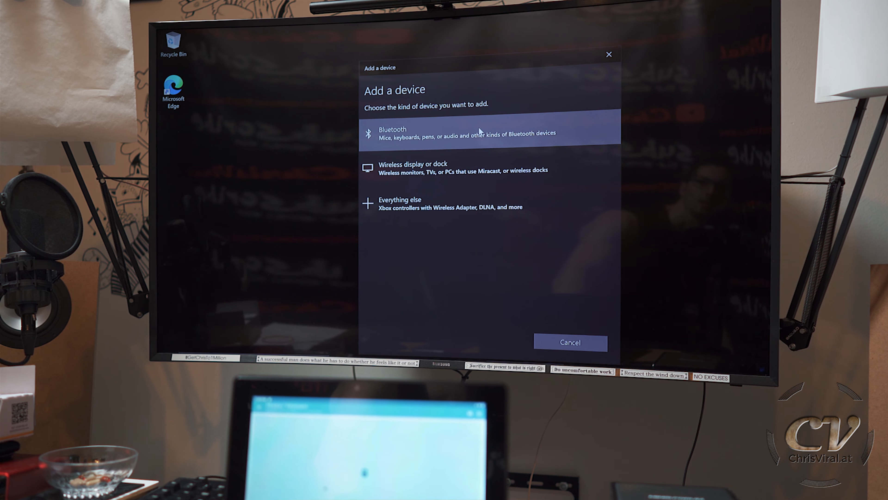
Add the Redmi Note 10 as a Bluetooth device and confirm the matching PIN to pair it
click(480, 131)
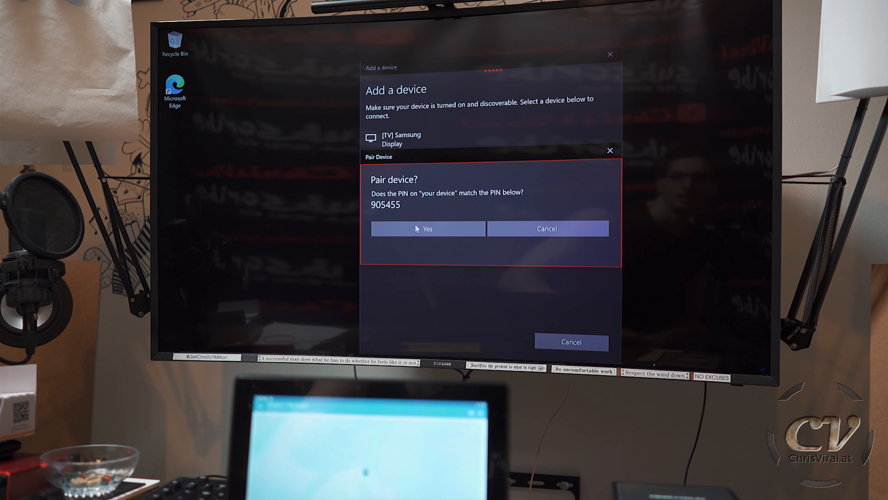
click(421, 228)
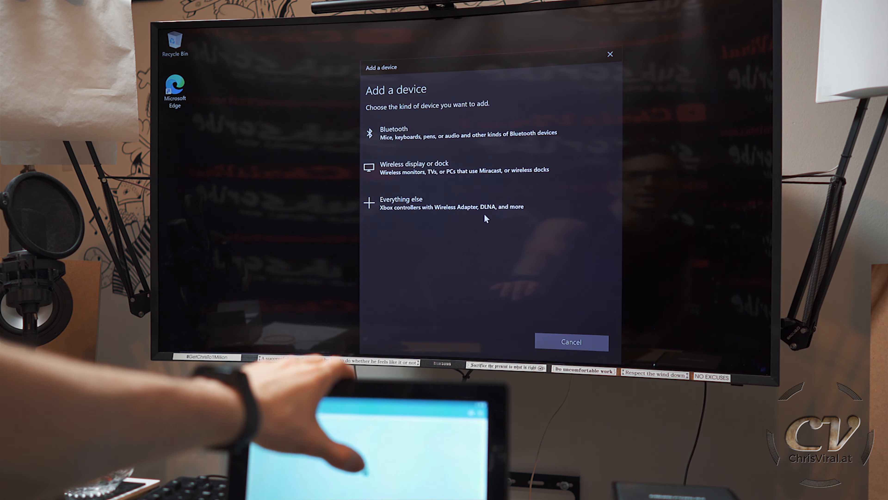
click(393, 129)
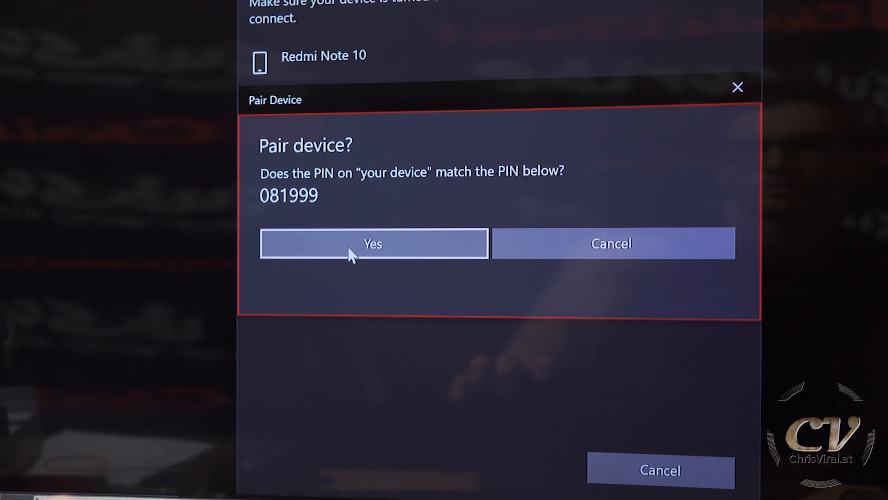
click(374, 245)
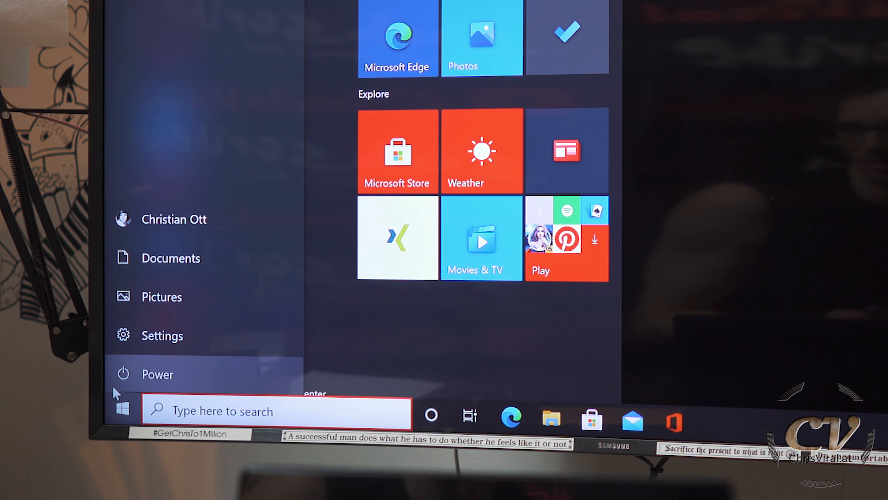
Restart the PC from the Start menu Power options
click(156, 375)
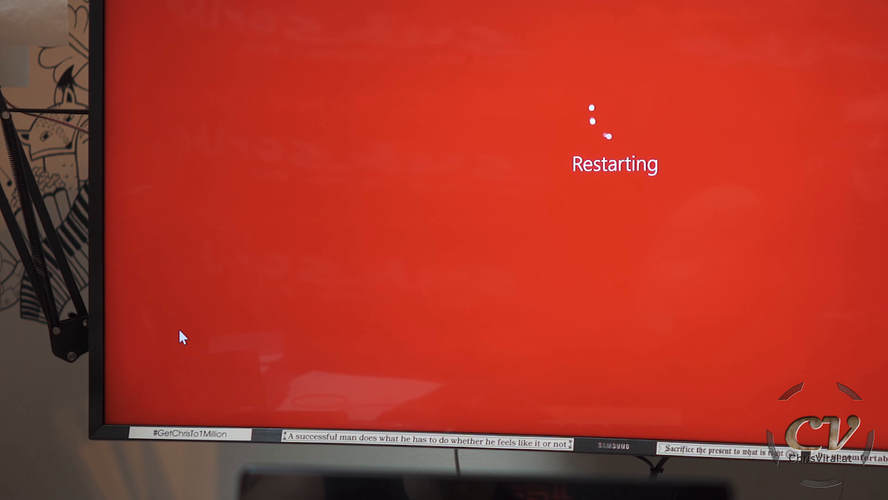